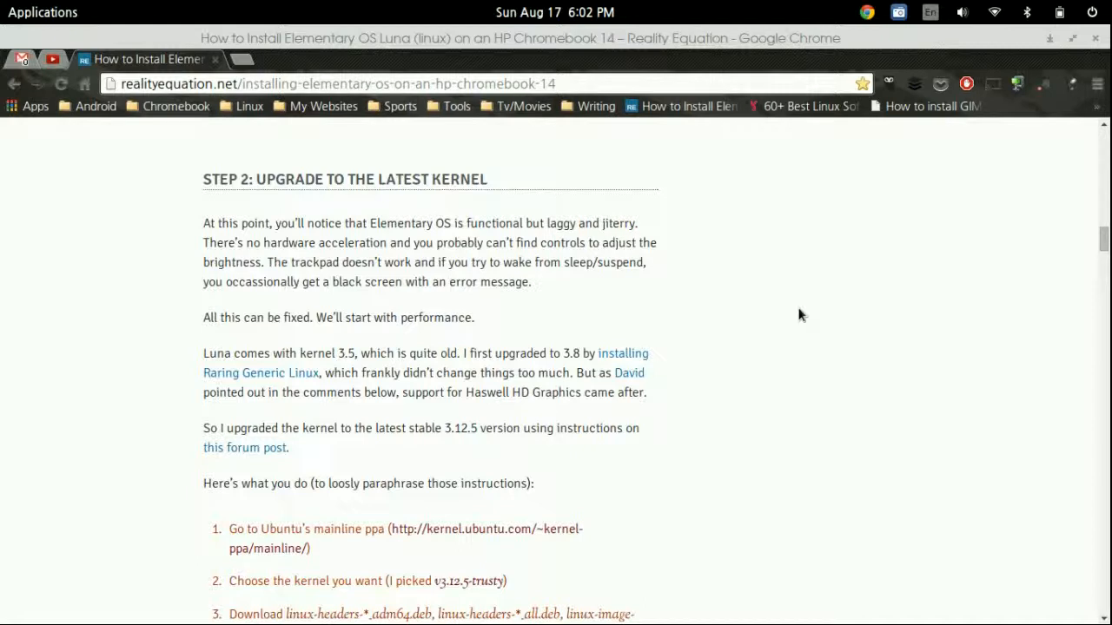
mouse_move(692, 334)
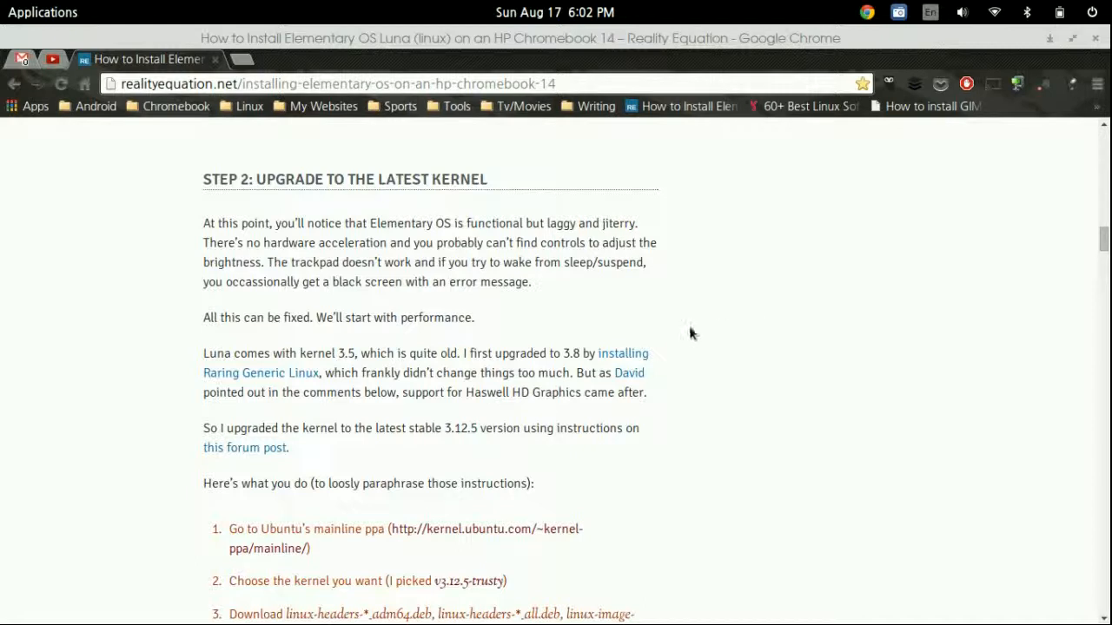
Scroll to the guide's numbered kernel upgrade steps and follow its kernel.ubuntu.com mainline link.
scroll(down, 3)
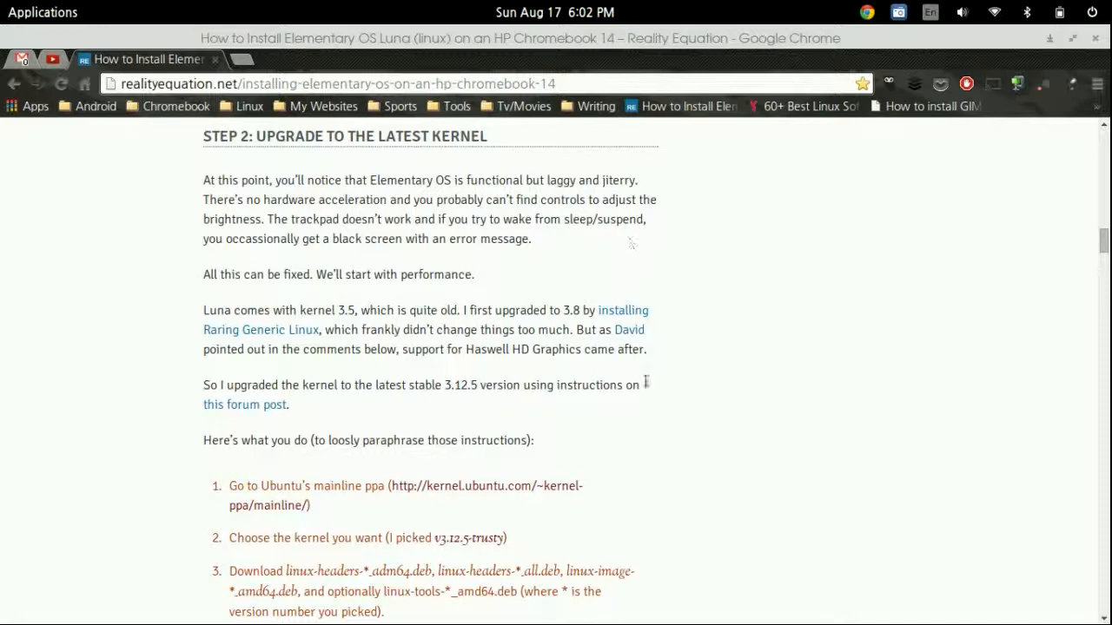
mouse_move(591, 295)
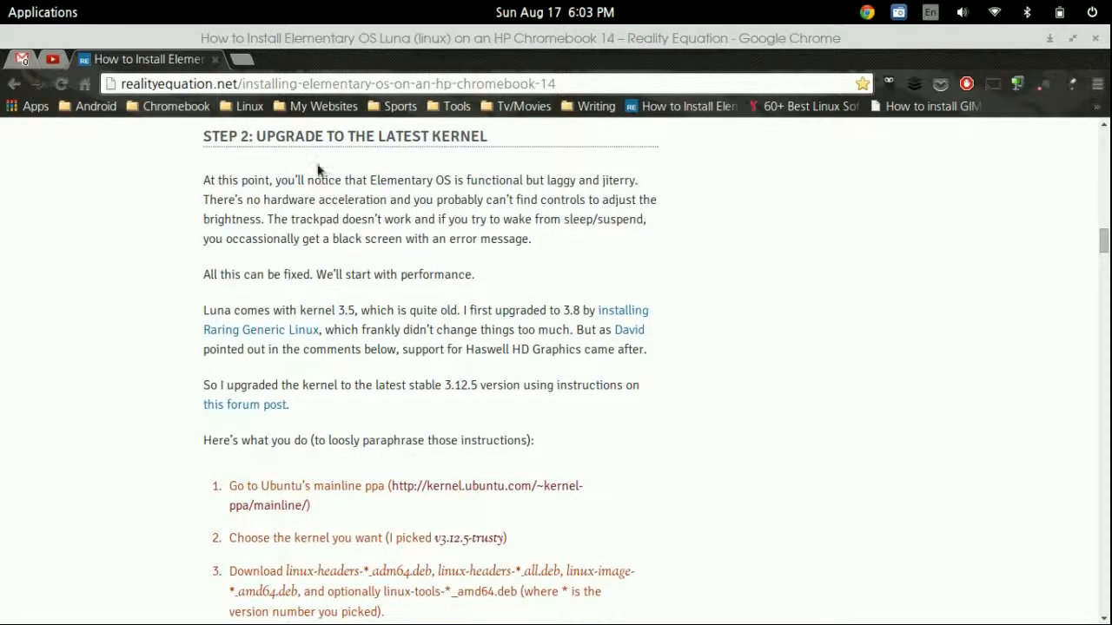
scroll(down, 3)
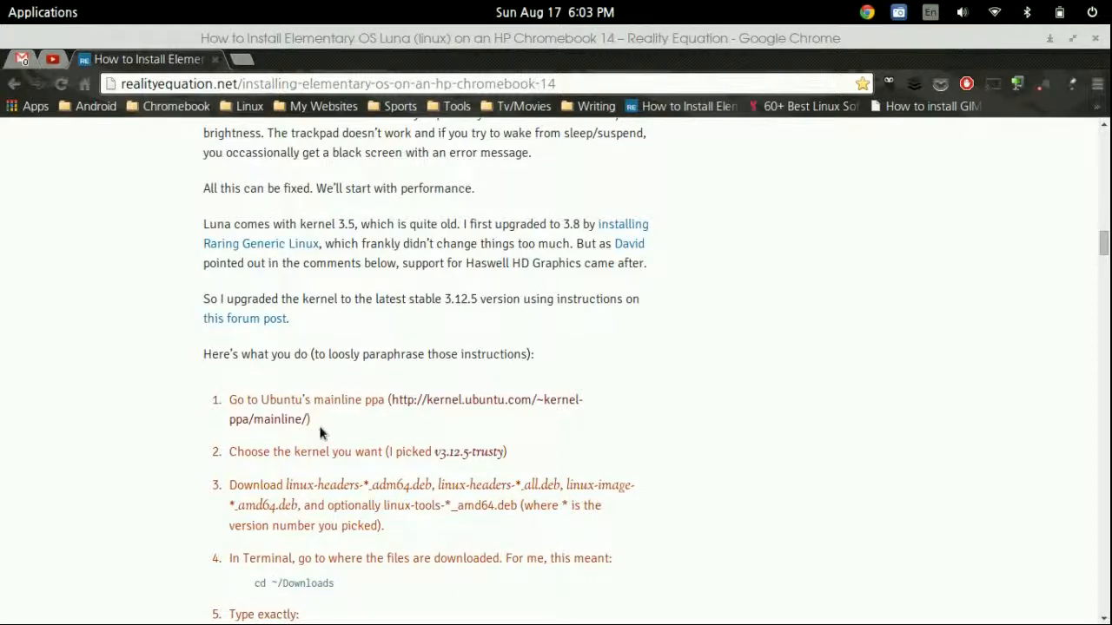
scroll(down, 3)
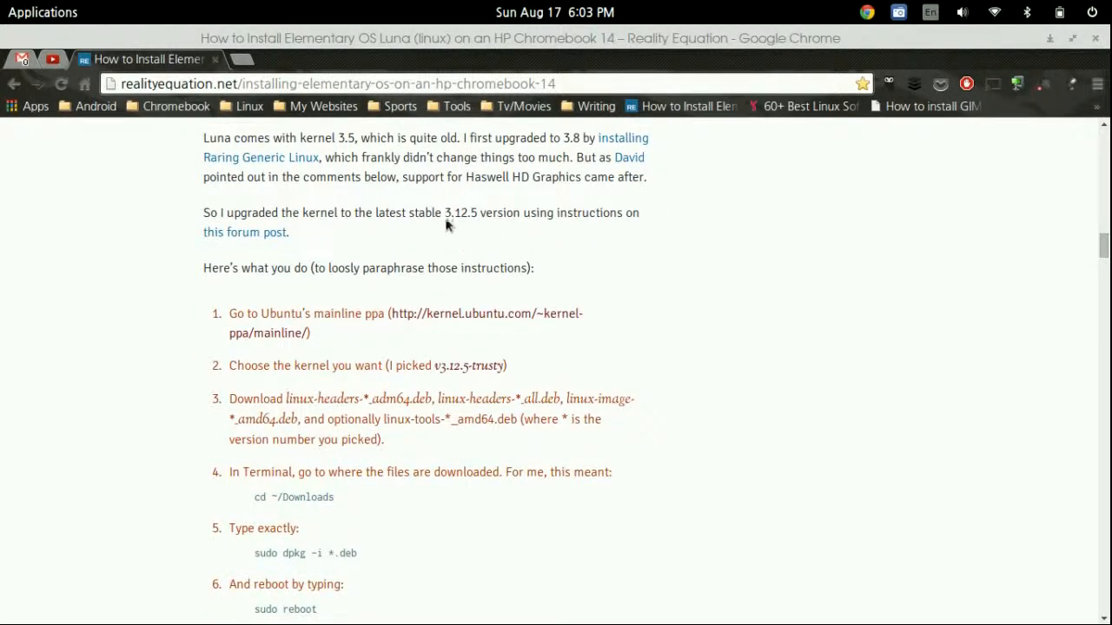
mouse_move(461, 356)
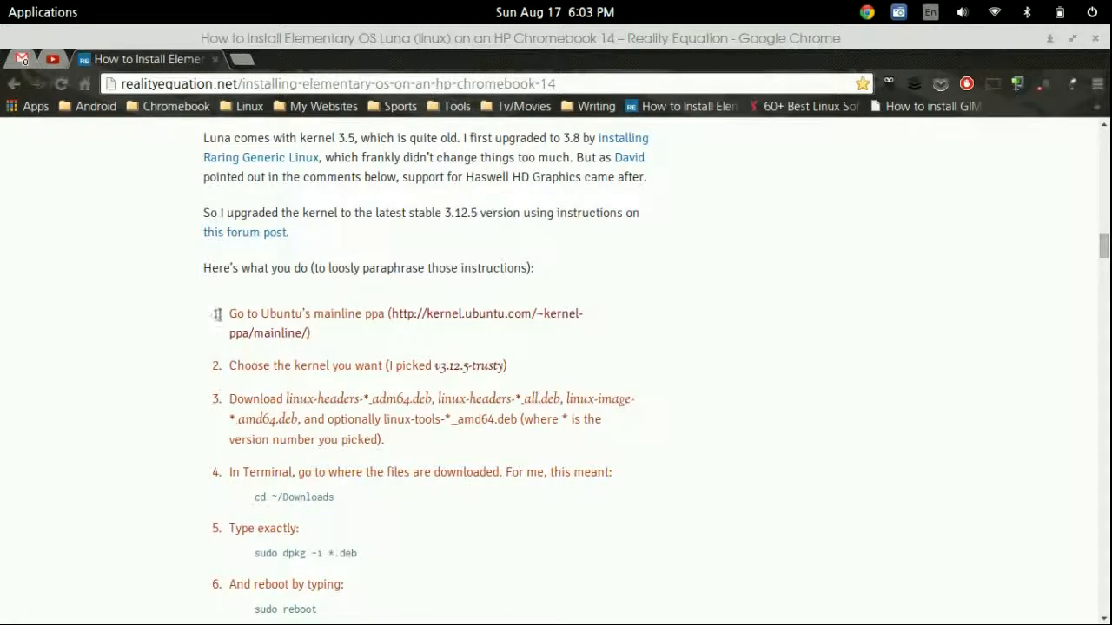
scroll(up, 3)
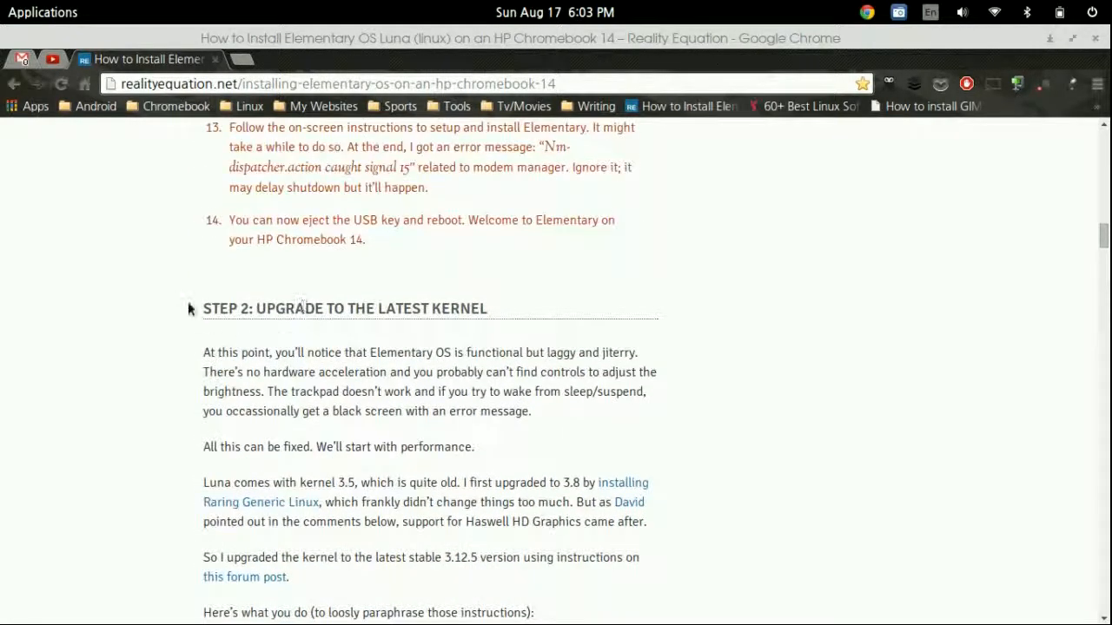
scroll(down, 3)
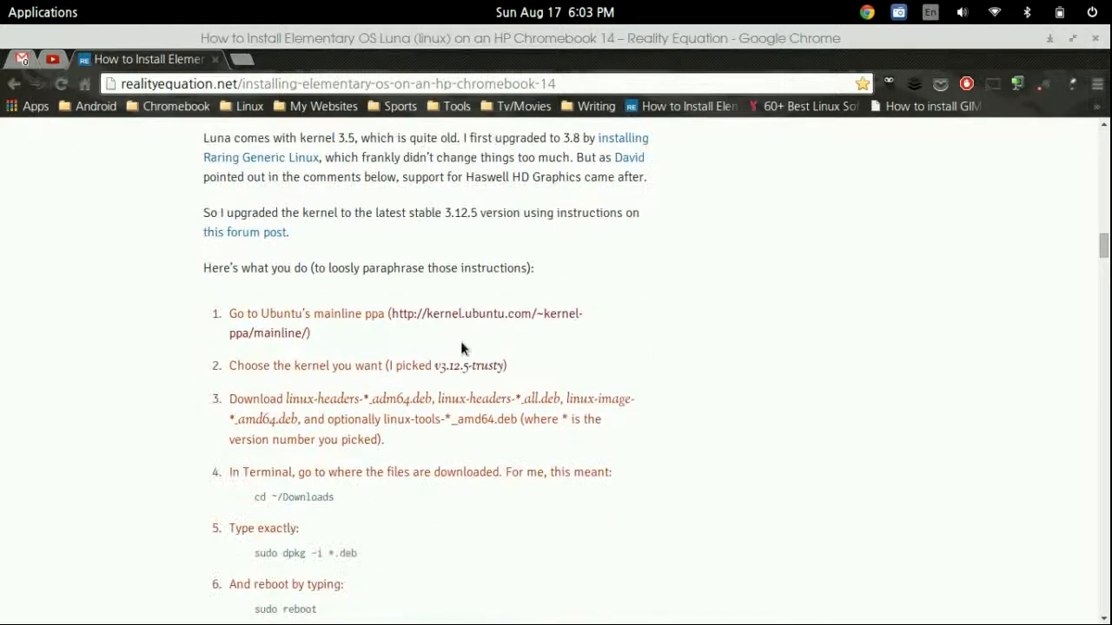
click(487, 312)
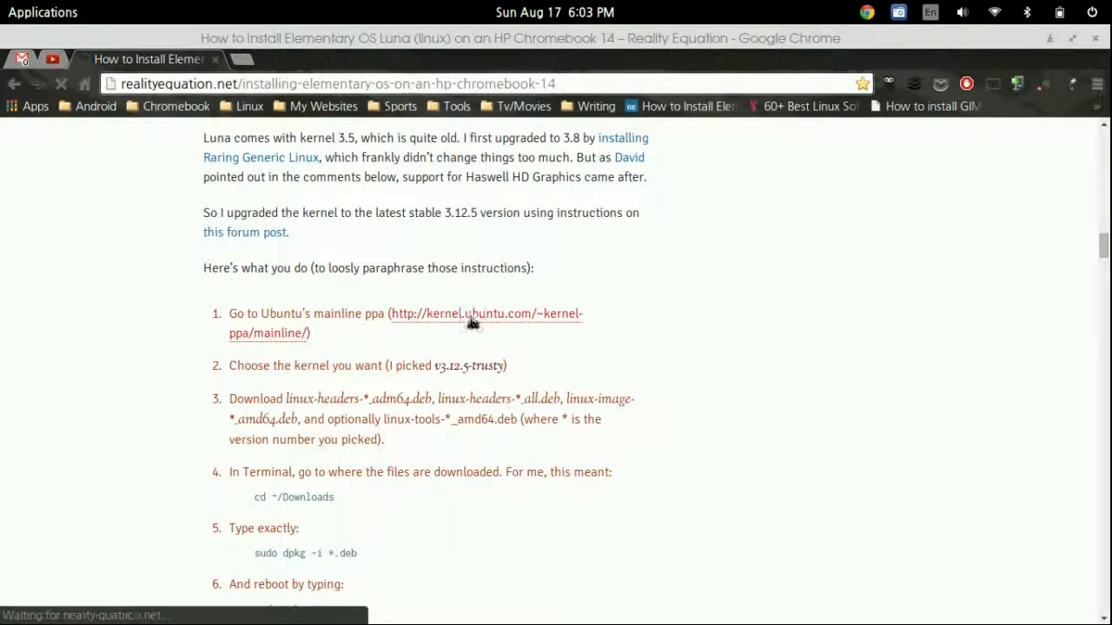
Scroll the mainline index to v3.12.5-trusty and enter that kernel folder.
click(486, 313)
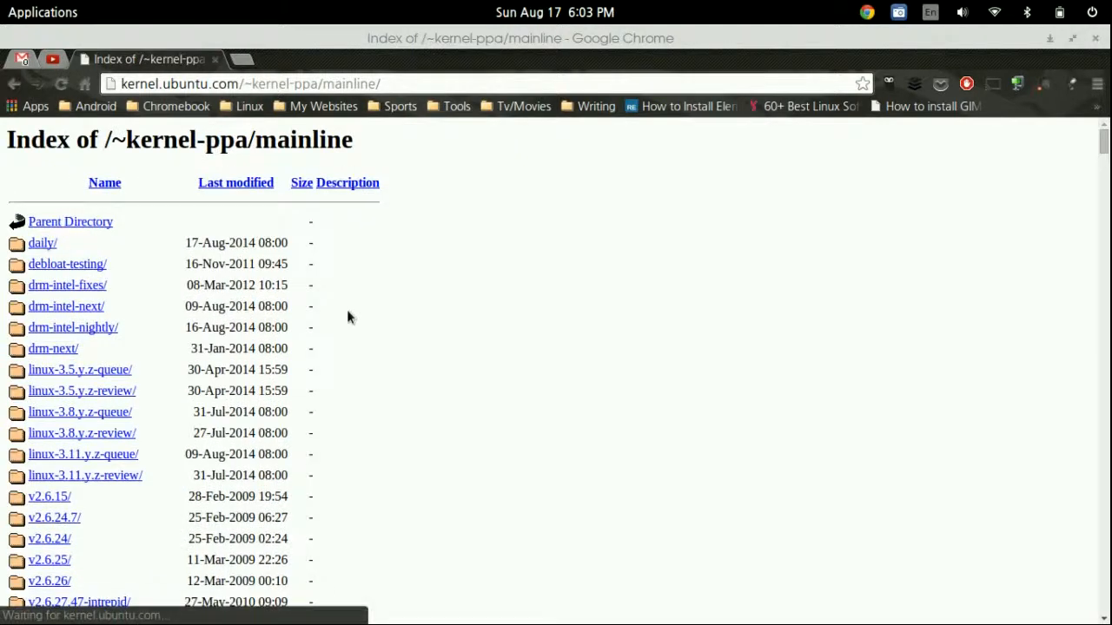
scroll(down, 3)
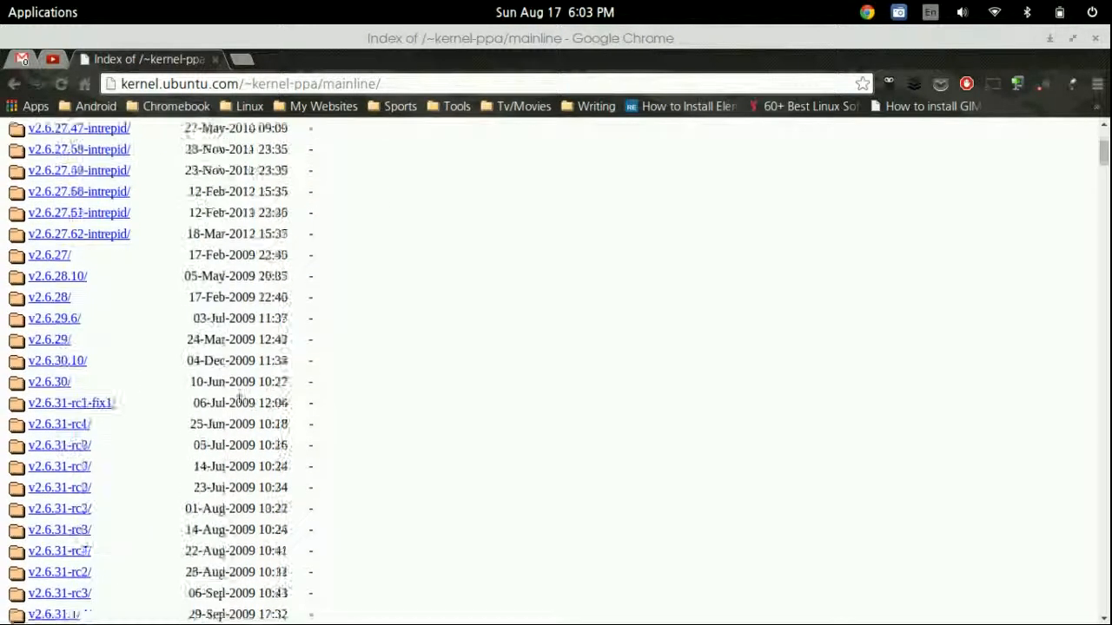
scroll(down, 3)
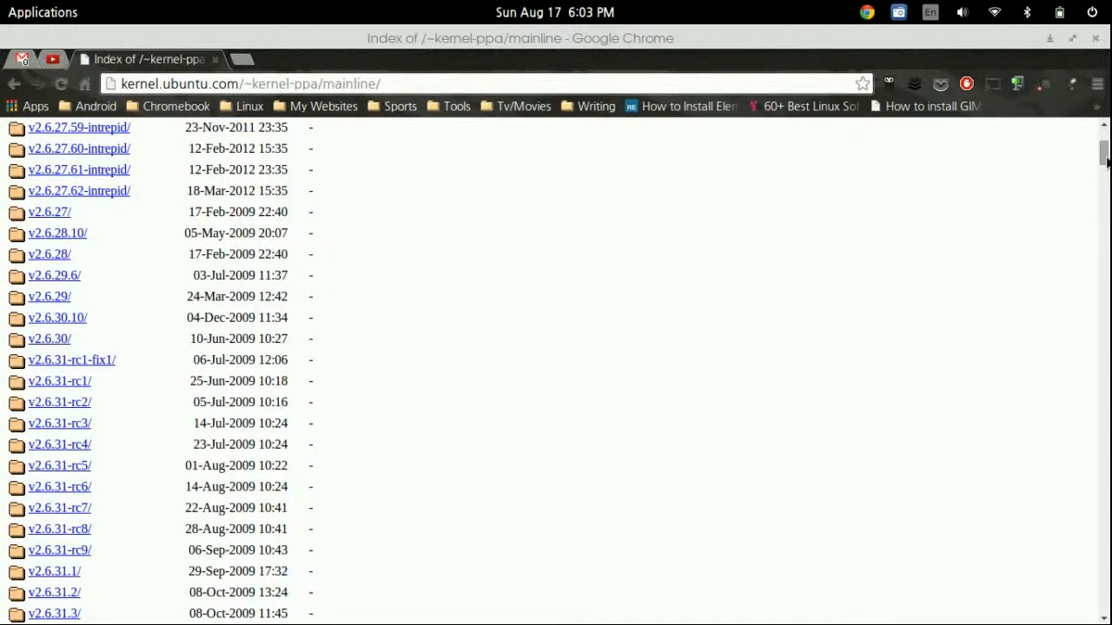
scroll(down, 3)
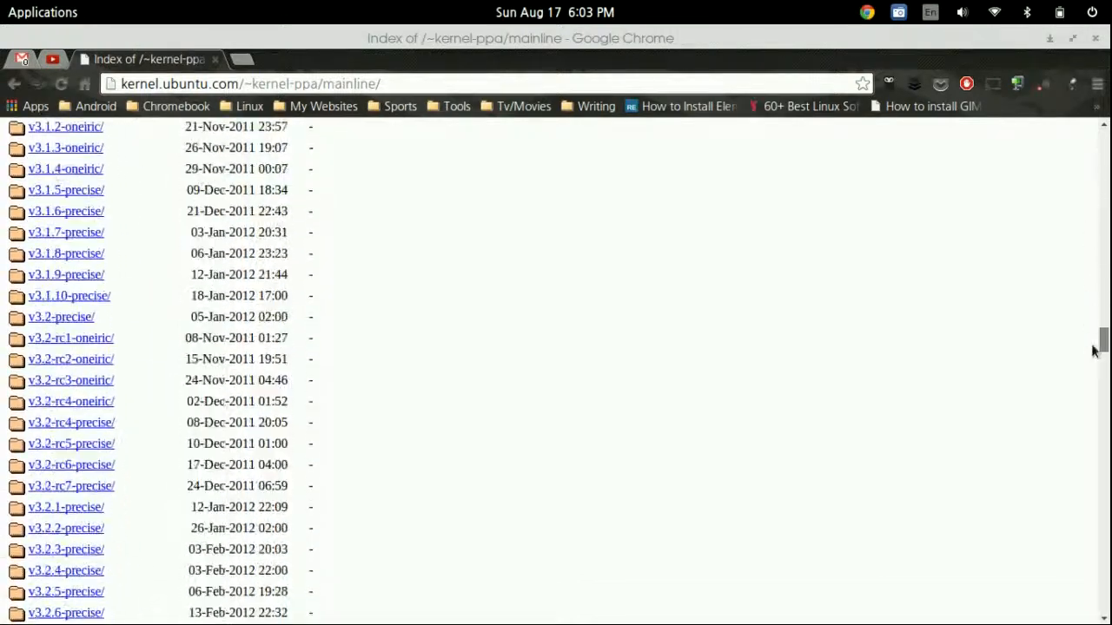
scroll(down, 3)
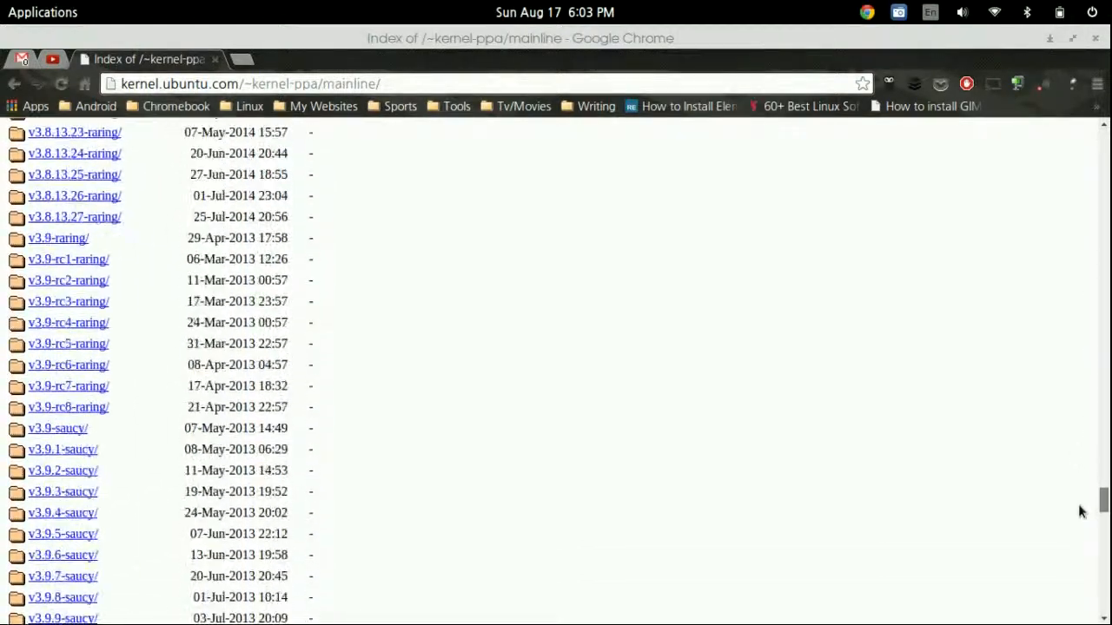
scroll(down, 3)
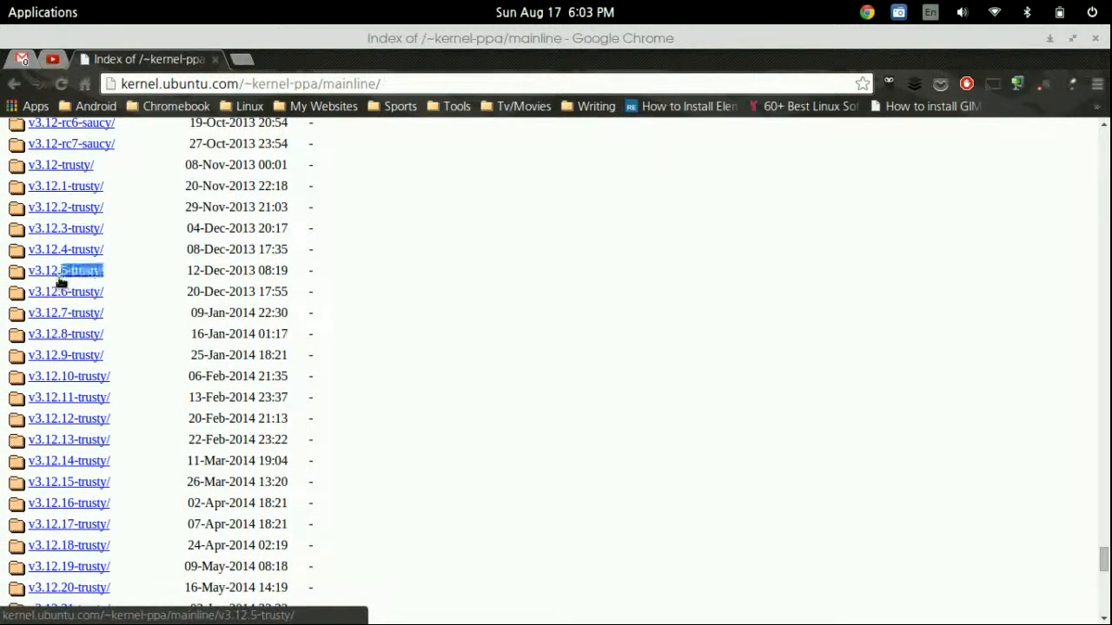
click(66, 271)
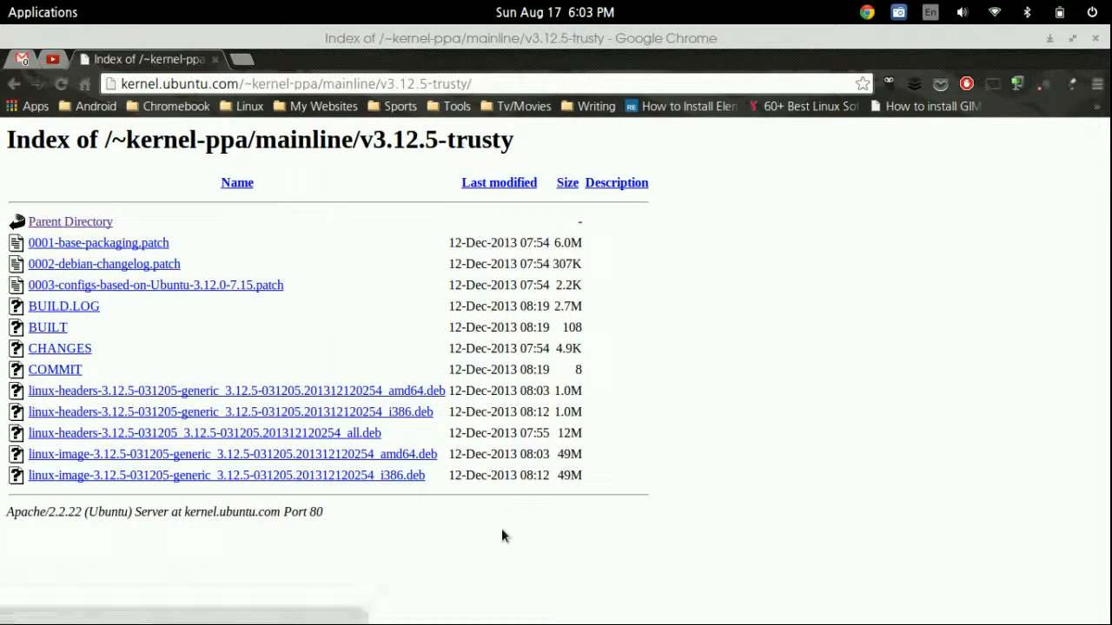
mouse_move(408, 373)
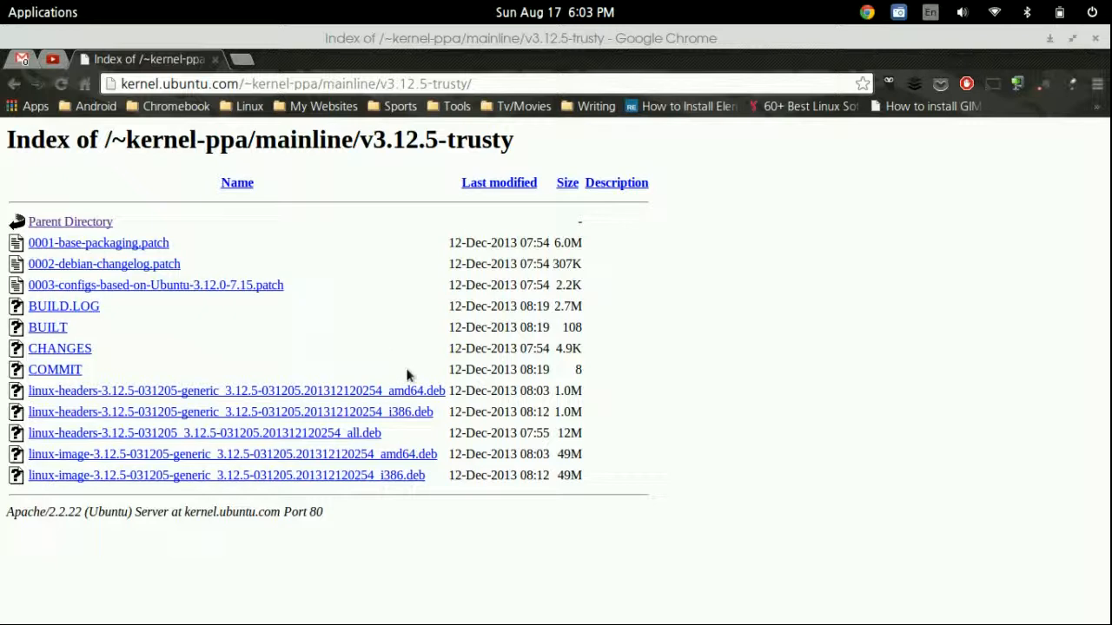
mouse_move(408, 411)
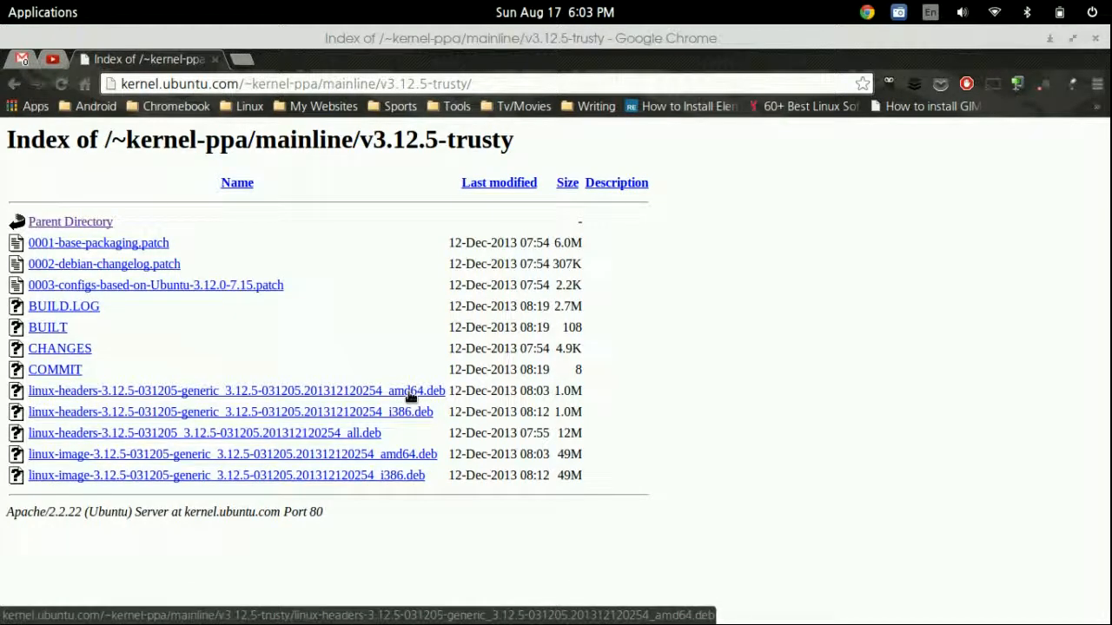
mouse_move(269, 391)
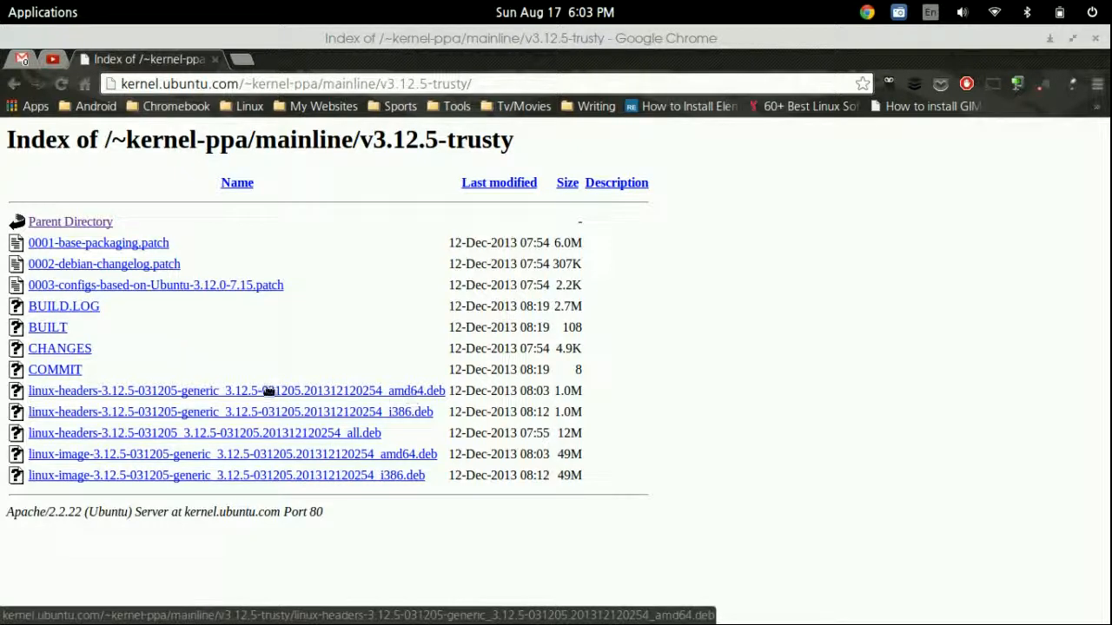
mouse_move(356, 411)
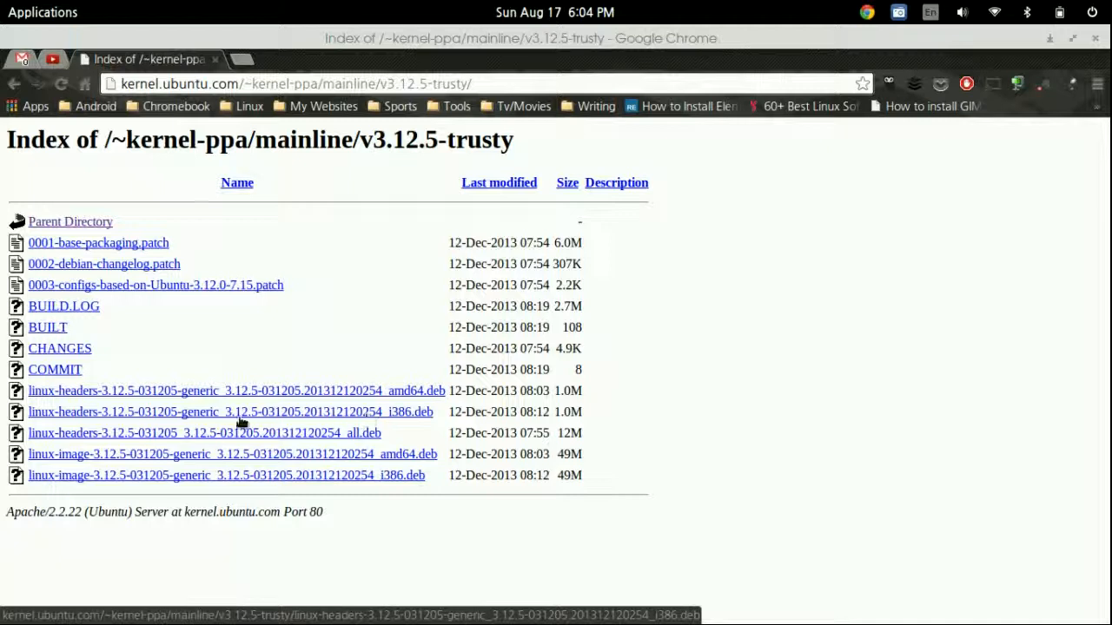
mouse_move(438, 391)
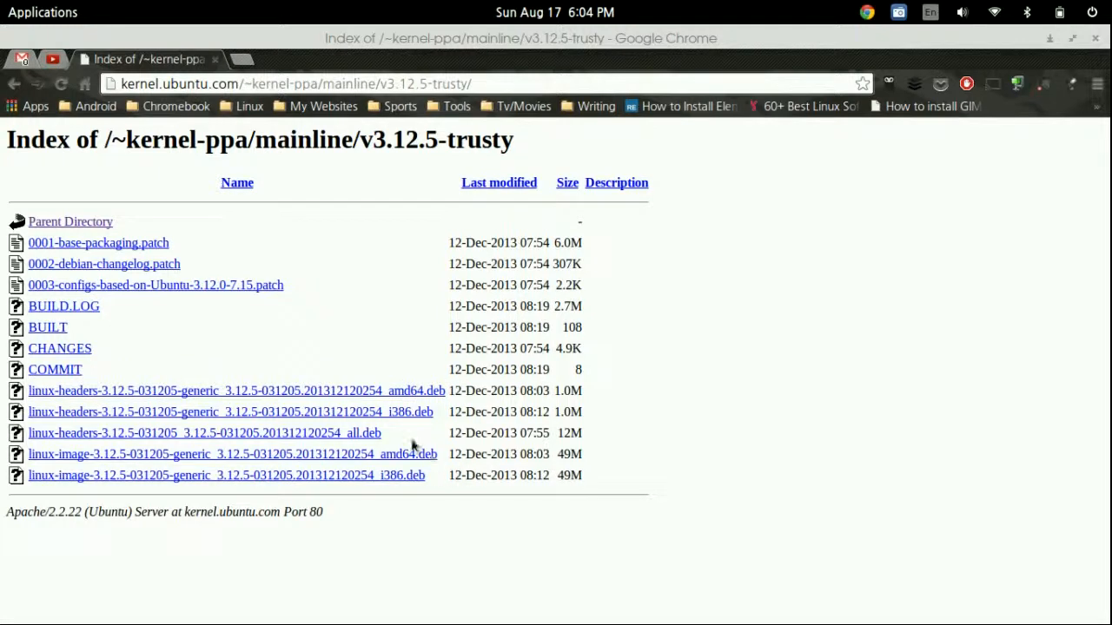
Start a linux-headers .deb download from the kernel folder, then cancel it from the download shelf.
click(205, 433)
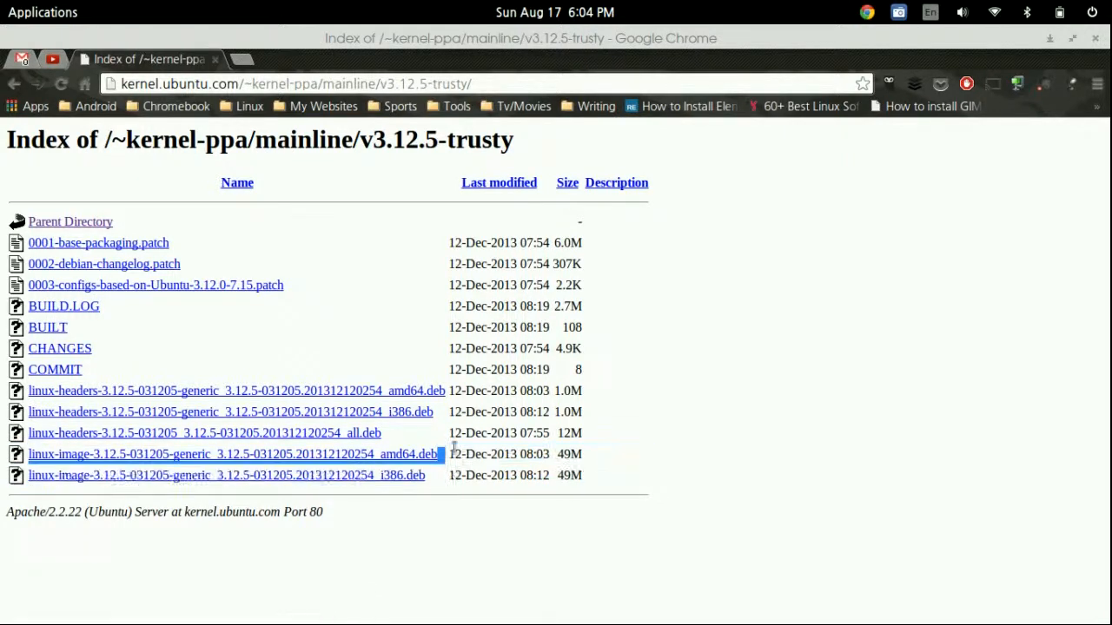
mouse_move(441, 469)
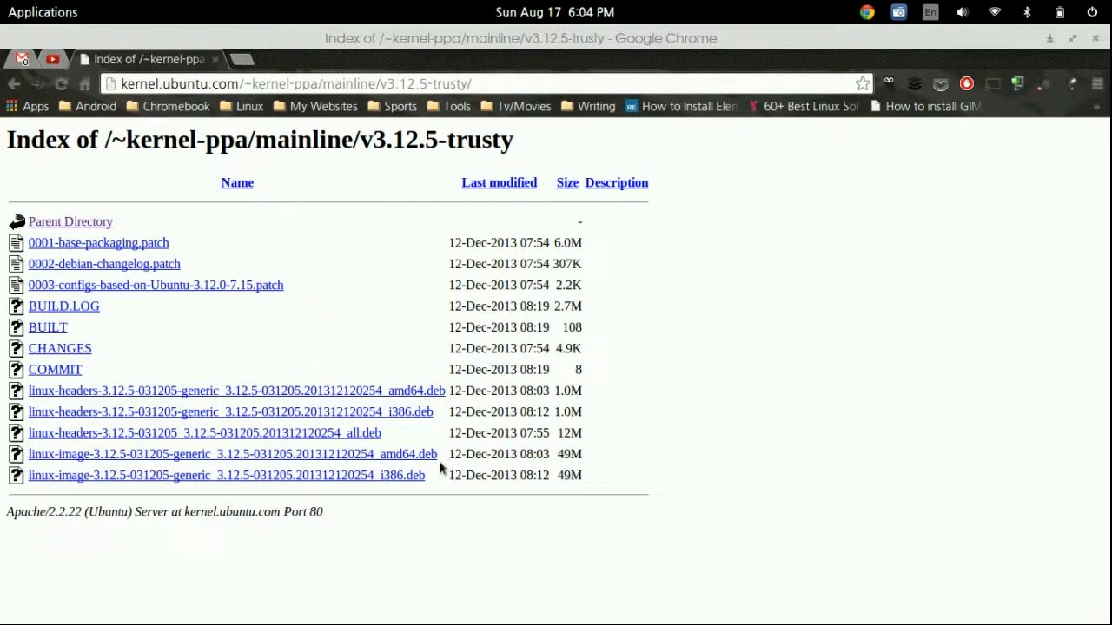
mouse_move(417, 460)
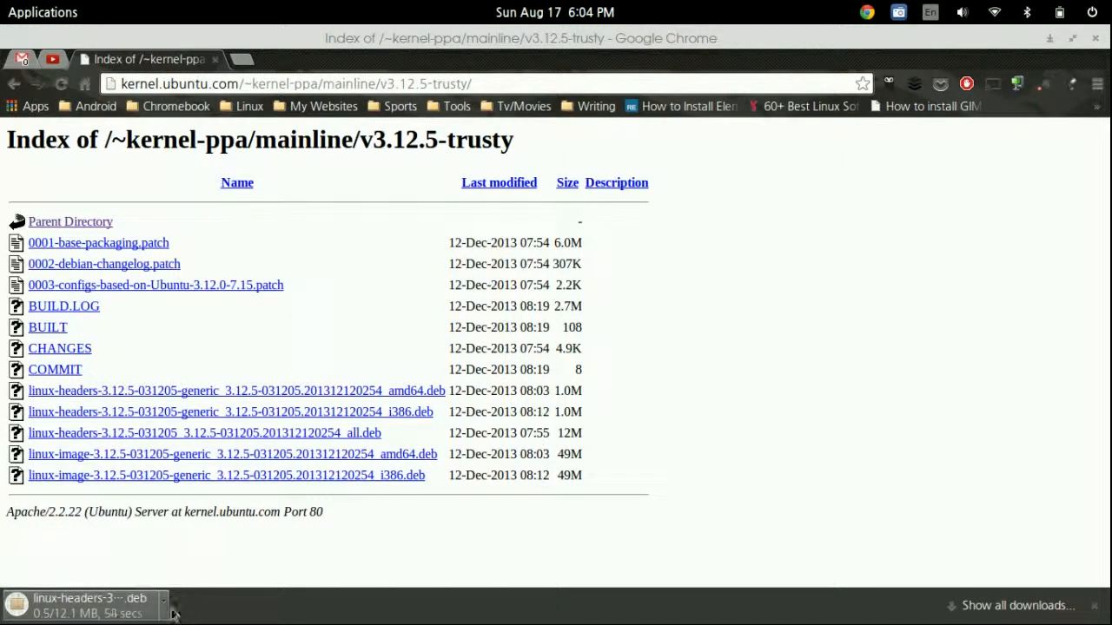
click(163, 605)
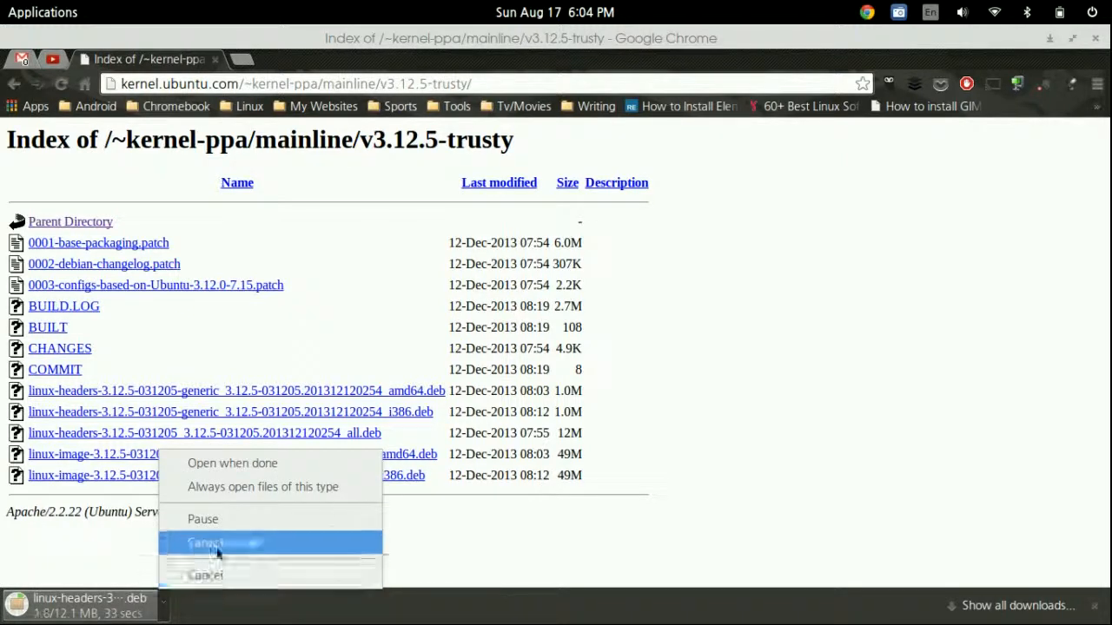
click(207, 542)
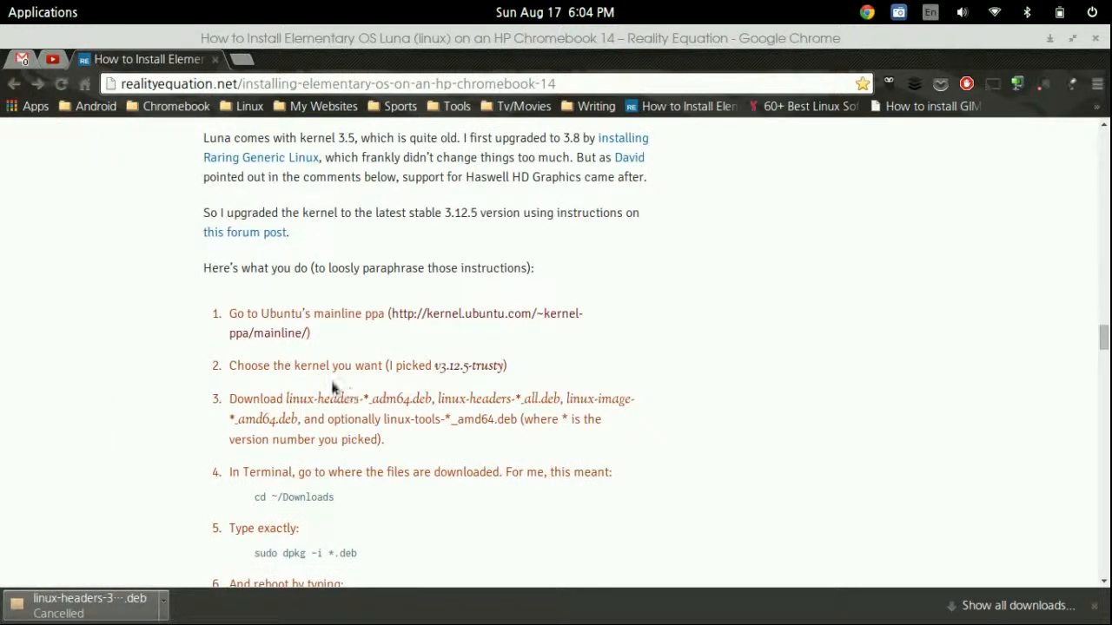
mouse_move(393, 355)
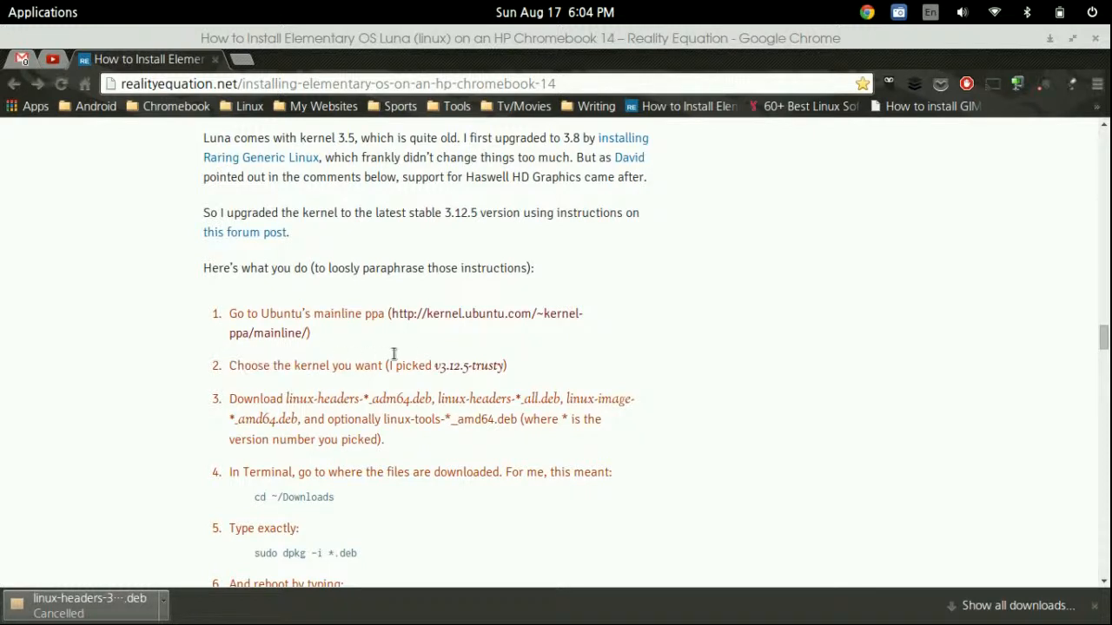
mouse_move(469, 365)
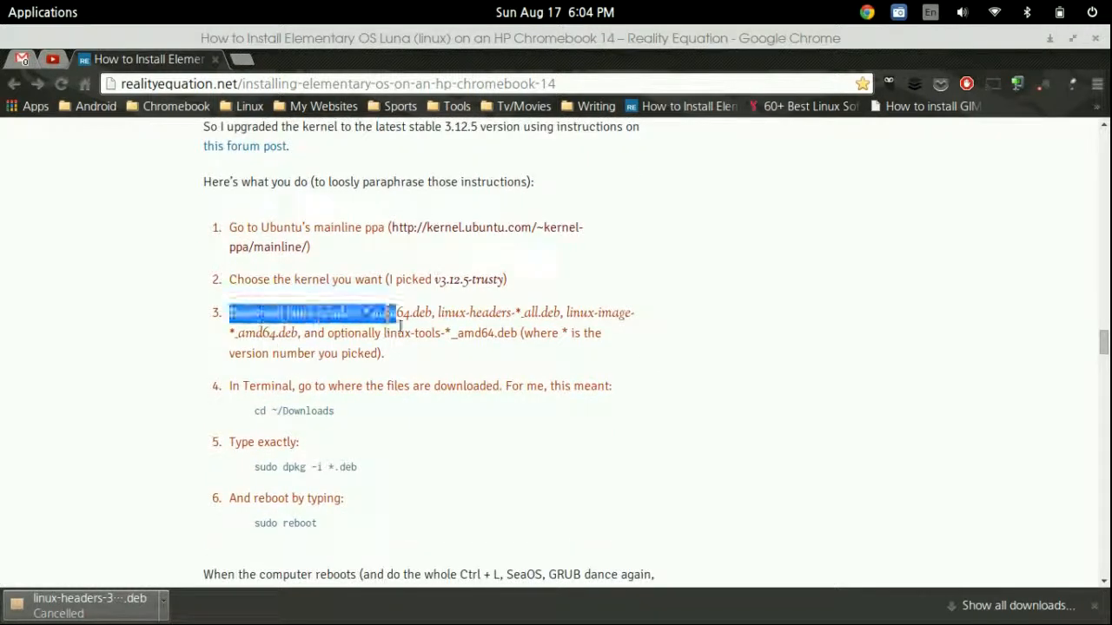
Run the guide's cd ~/Downloads command in the drop-down terminal and select sudo in the install command.
scroll(down, 3)
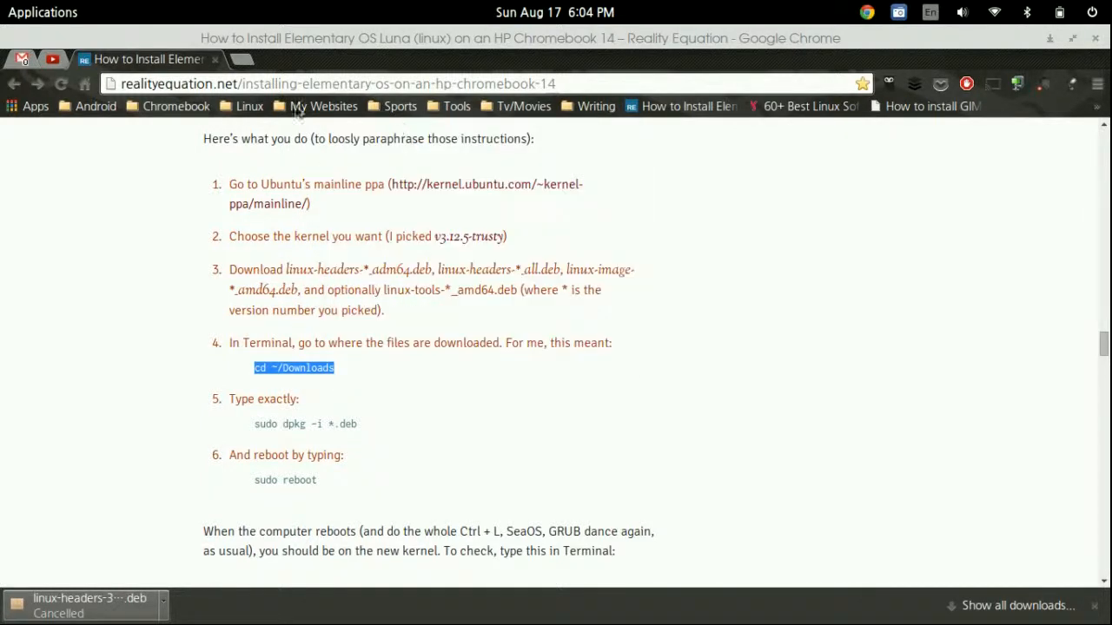
click(42, 12)
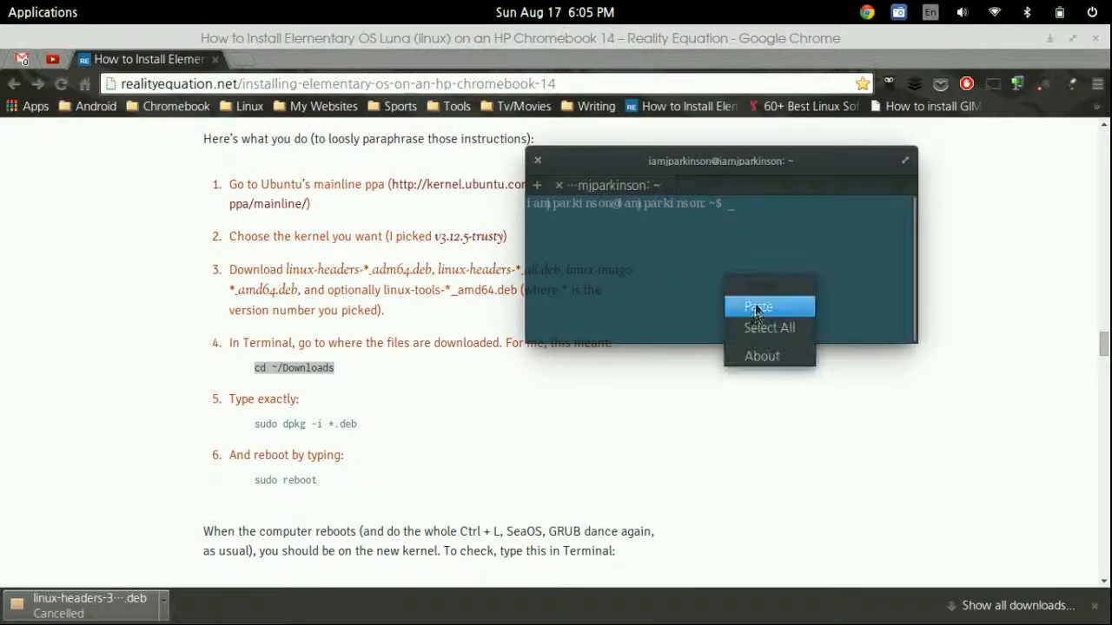
click(758, 305)
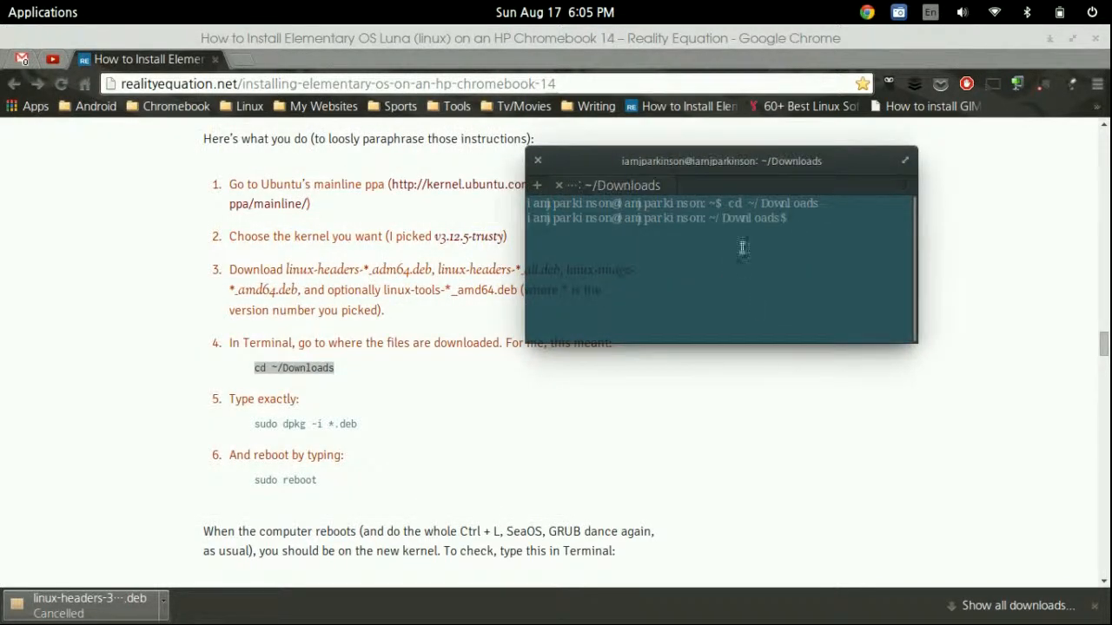
double_click(751, 219)
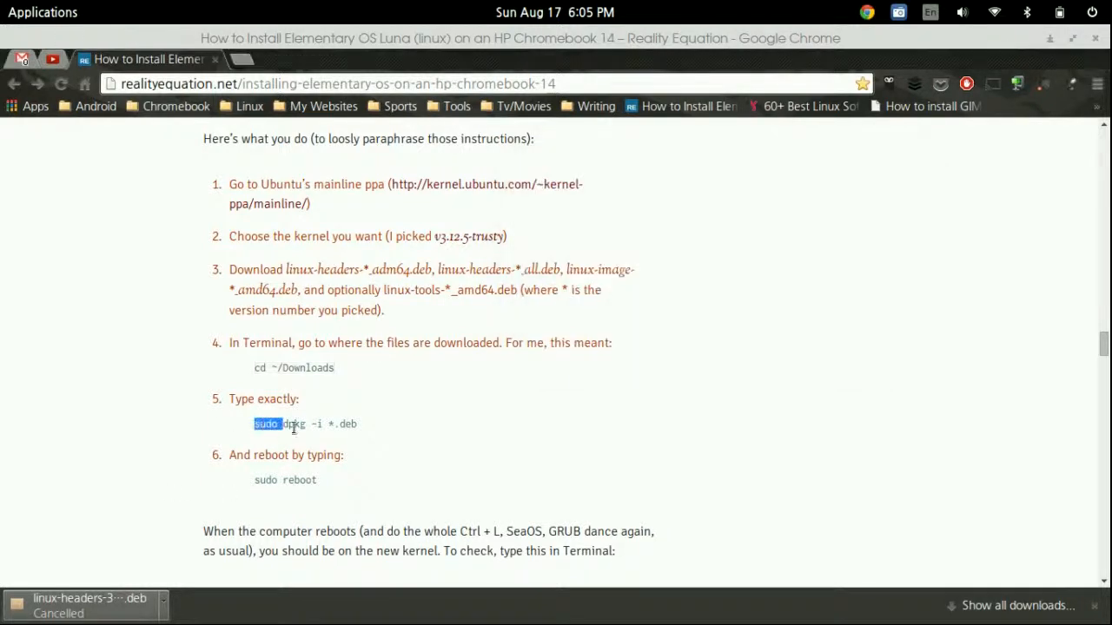
drag(255, 424, 356, 424)
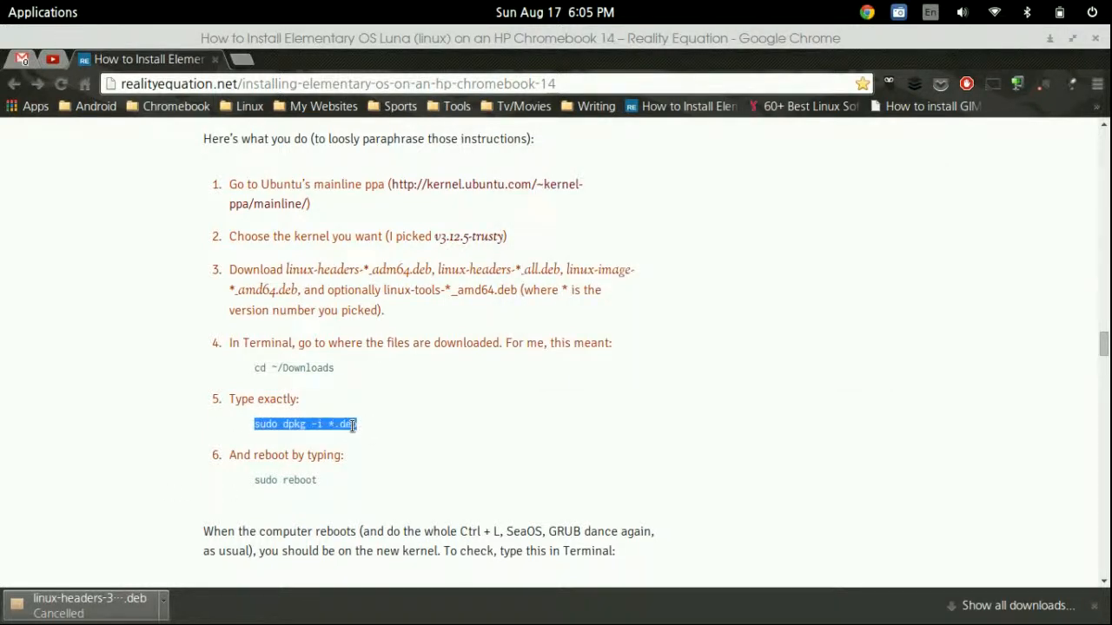
click(299, 424)
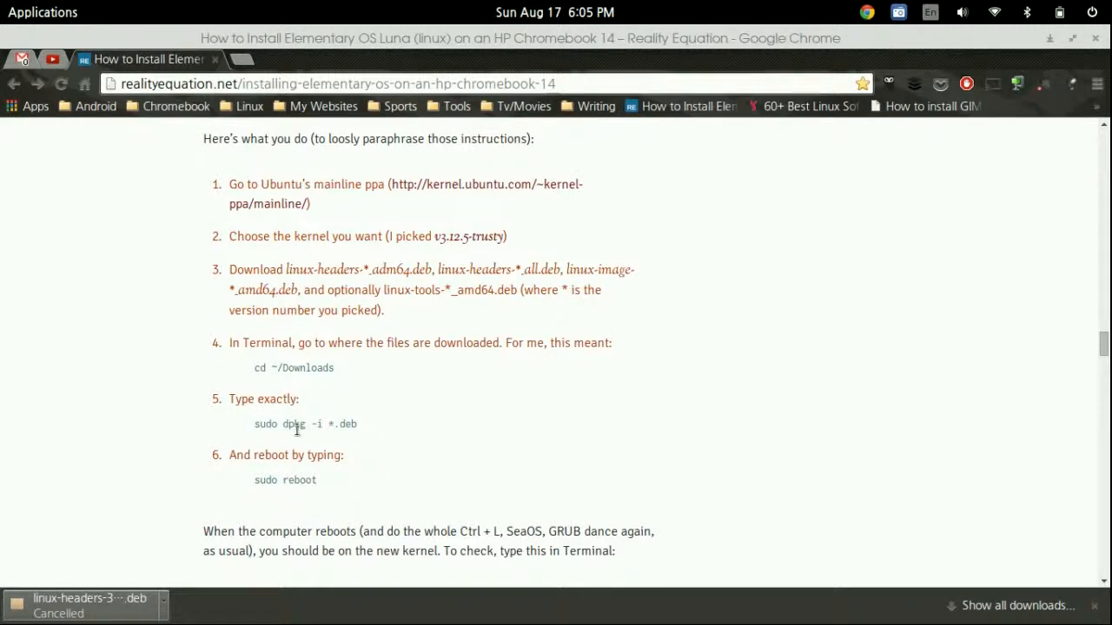
mouse_move(556, 11)
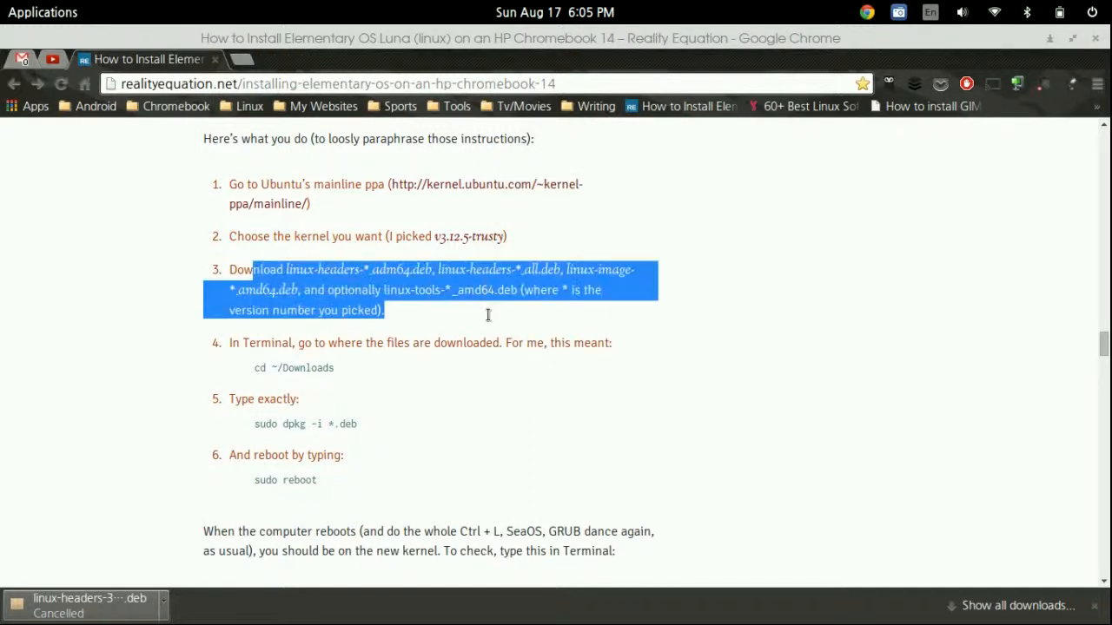
mouse_move(410, 396)
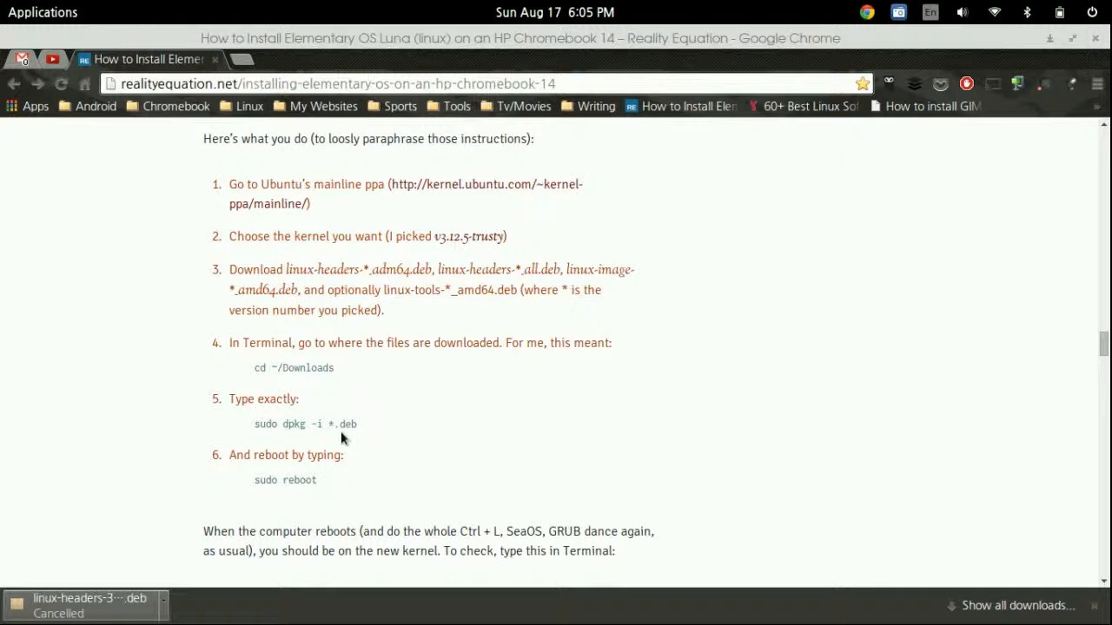
mouse_move(400, 270)
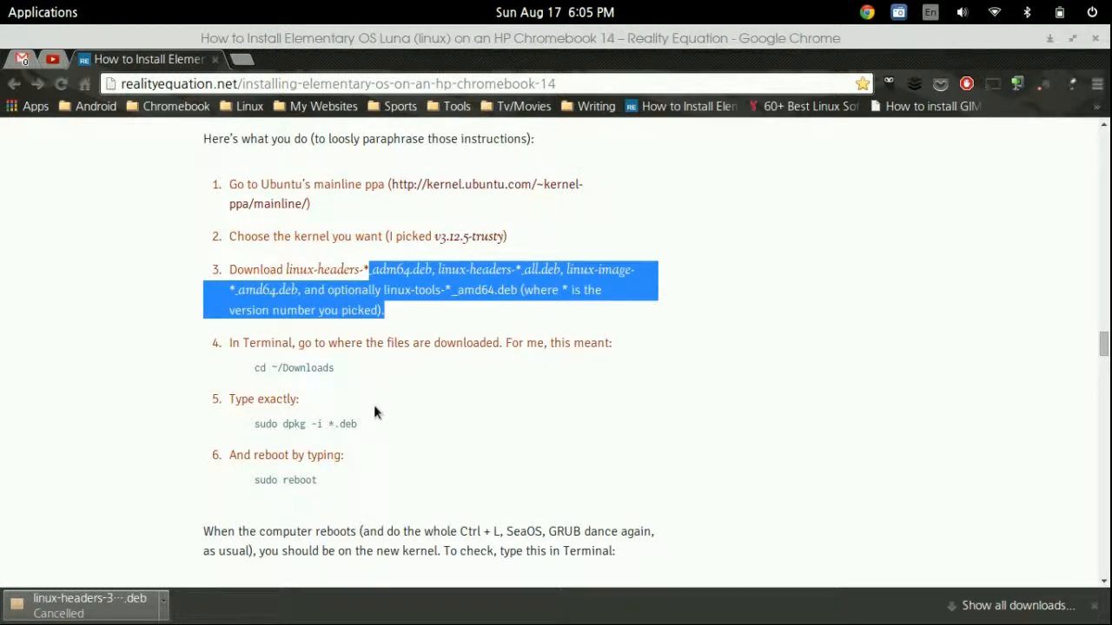
mouse_move(374, 393)
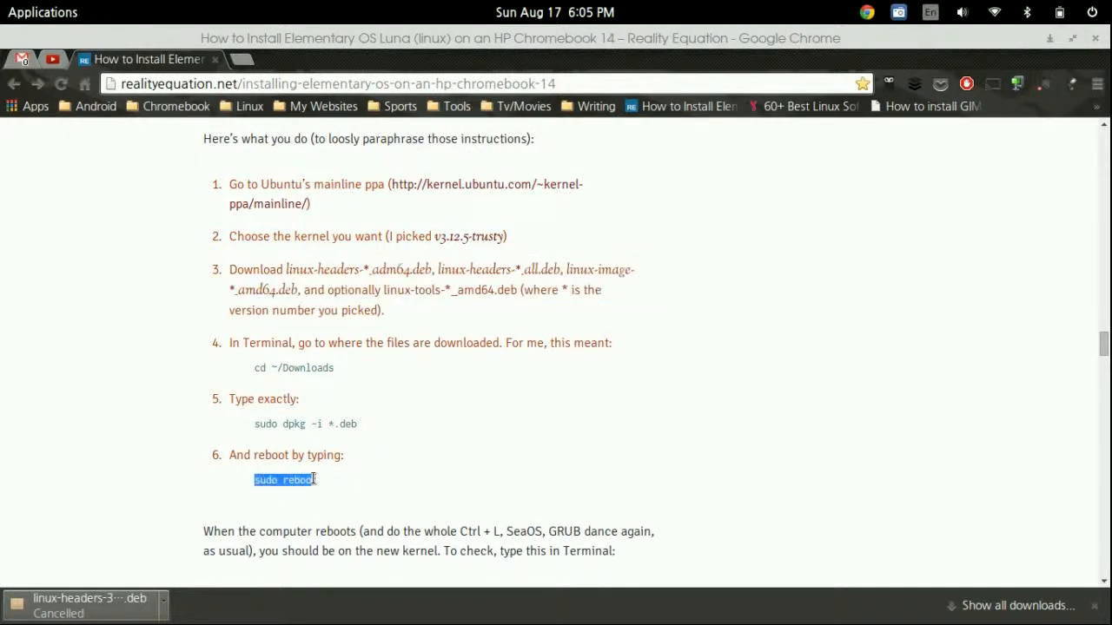
scroll(down, 3)
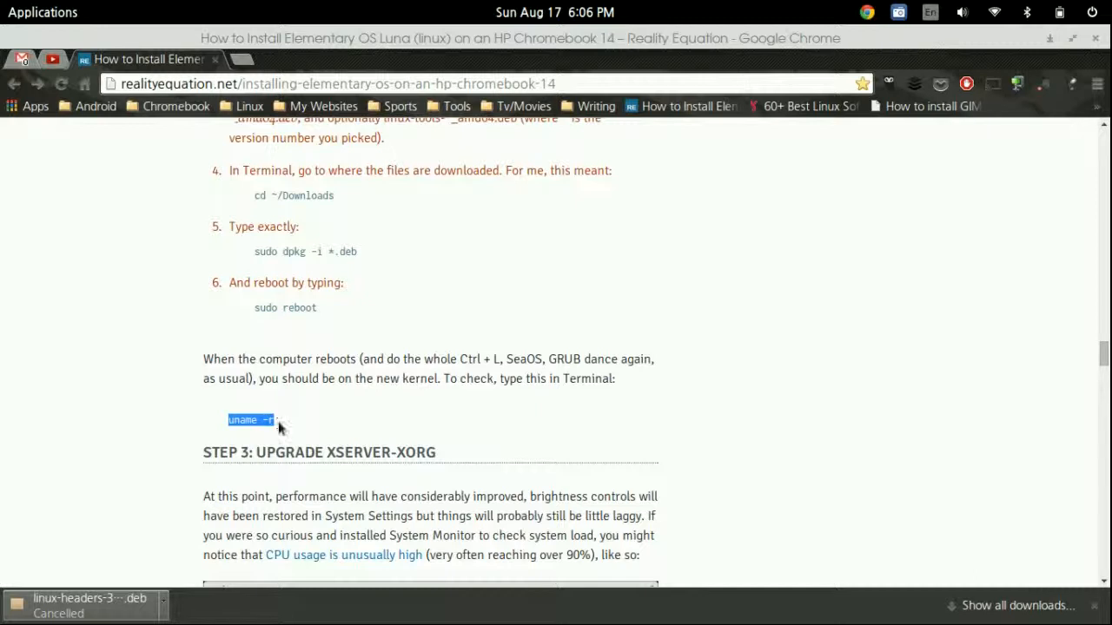
mouse_move(434, 419)
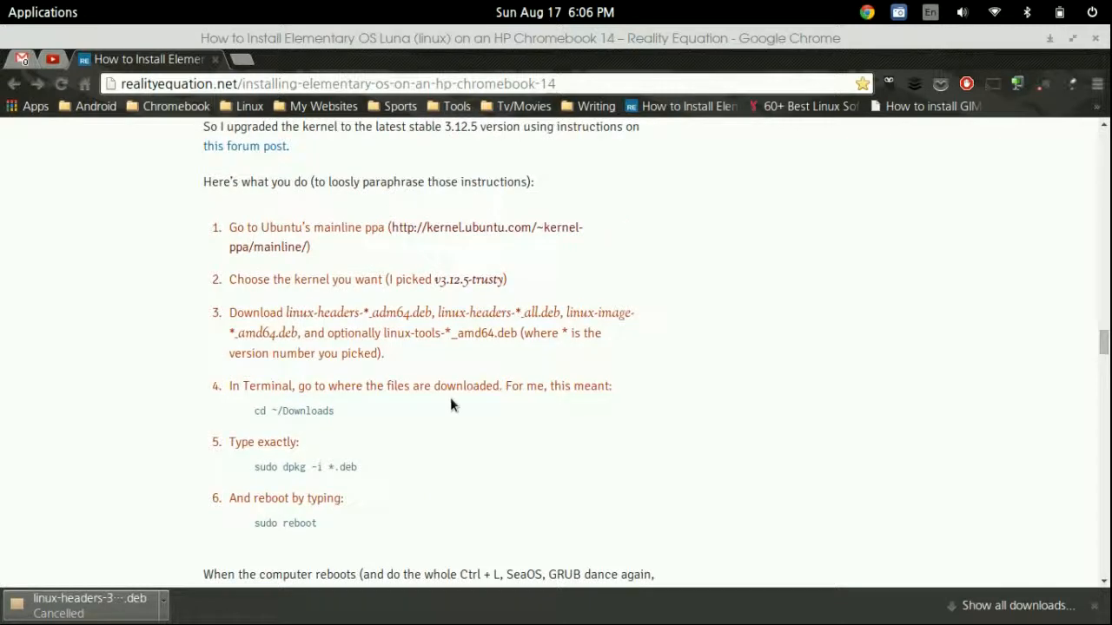
mouse_move(512, 302)
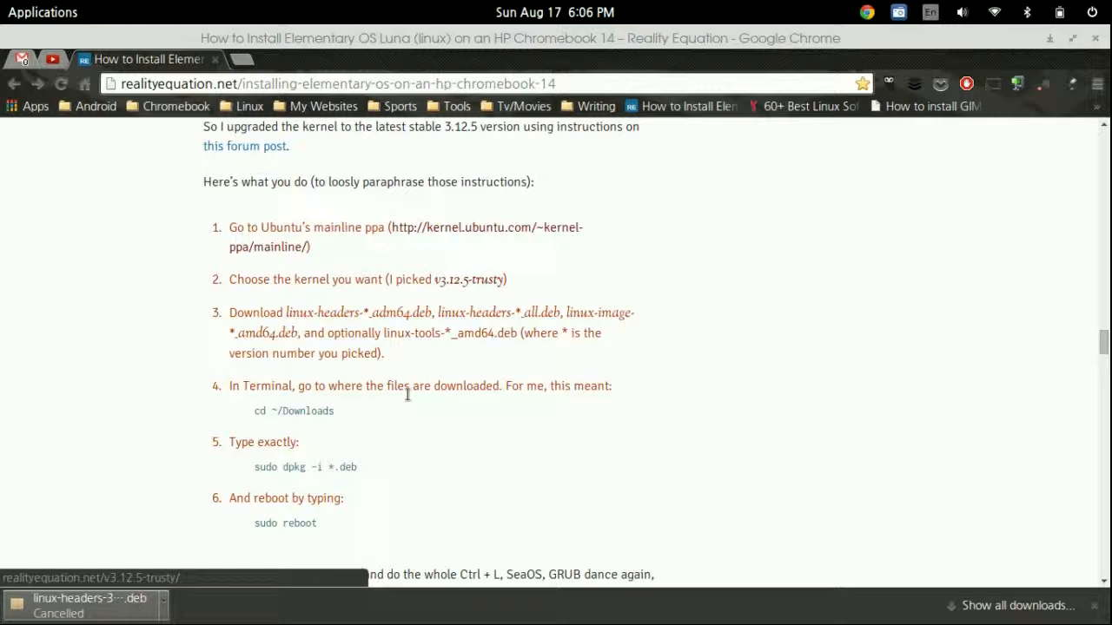
scroll(down, 3)
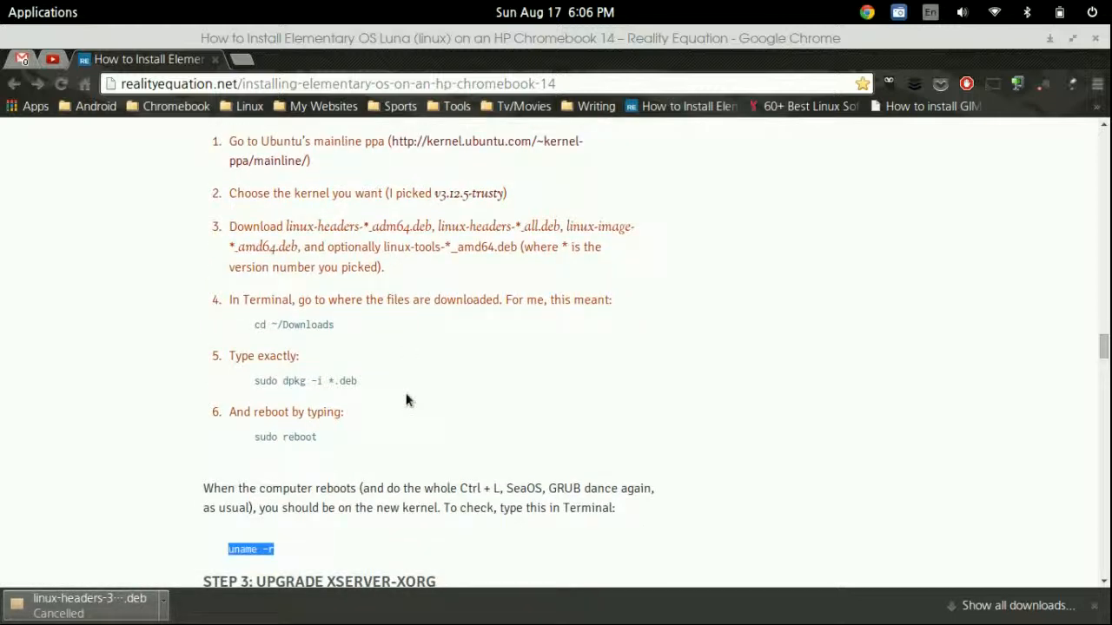